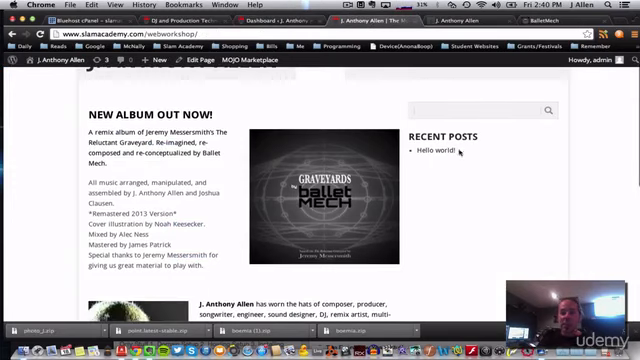
Step: Scroll the Widgets page, where the Sidebar holds Search and Recent Posts
scroll(down, 3)
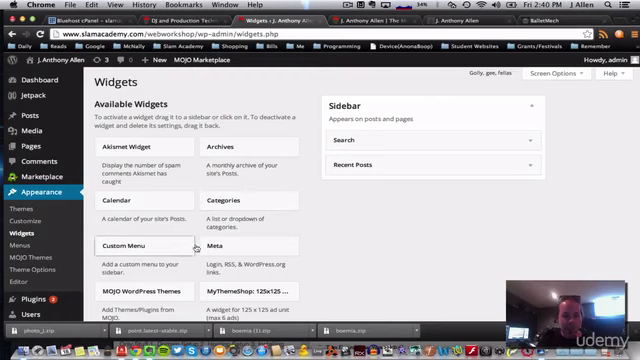
scroll(down, 3)
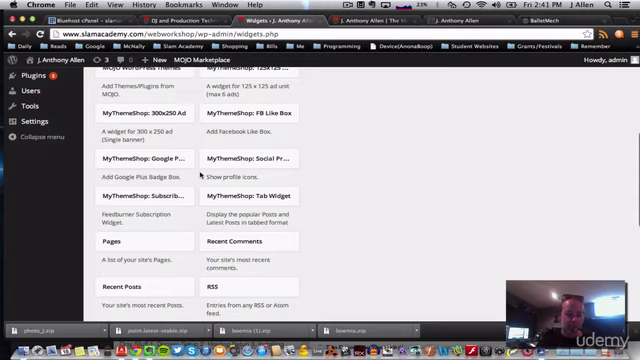
scroll(down, 3)
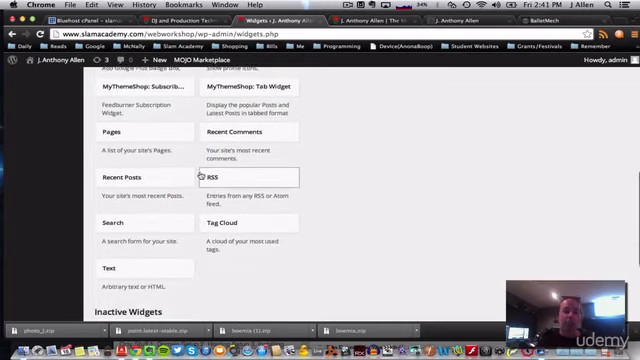
scroll(down, 3)
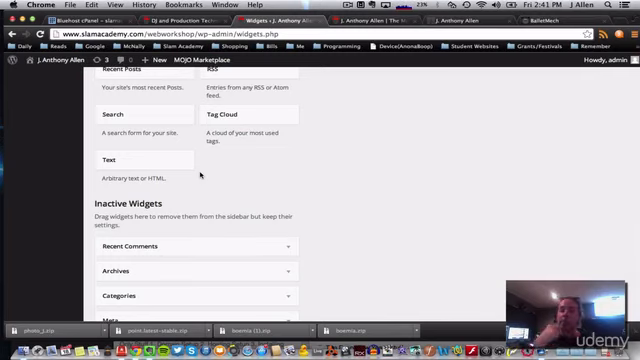
scroll(down, 3)
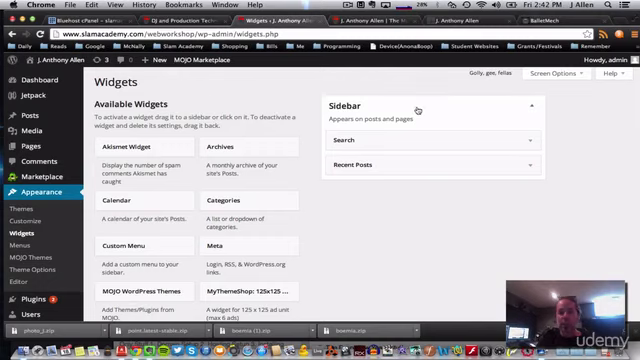
mouse_move(410, 92)
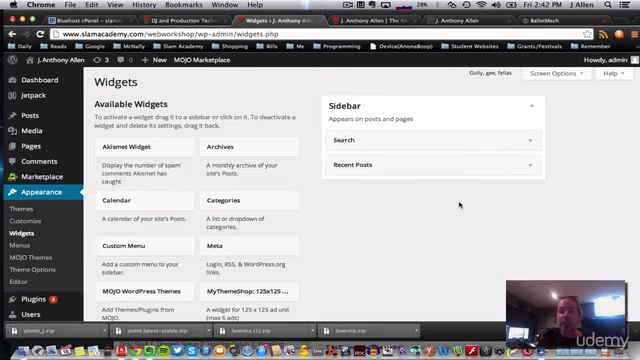
scroll(down, 3)
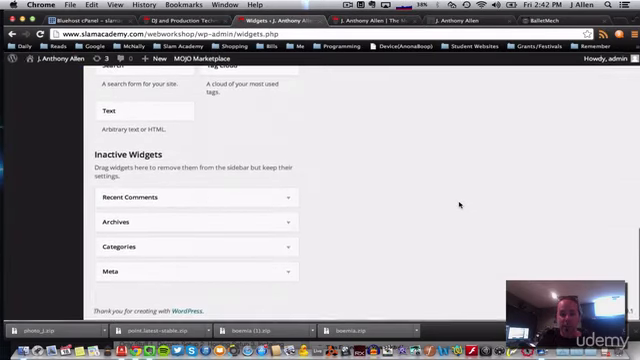
scroll(up, 3)
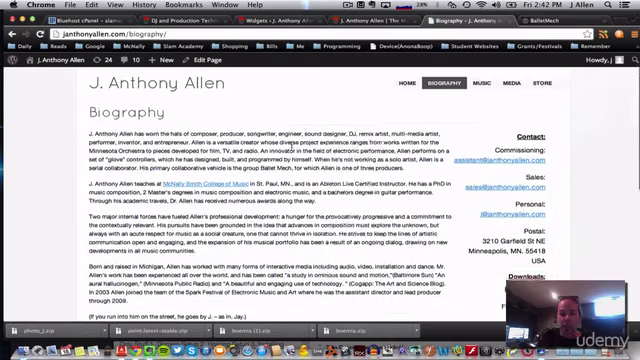
scroll(down, 3)
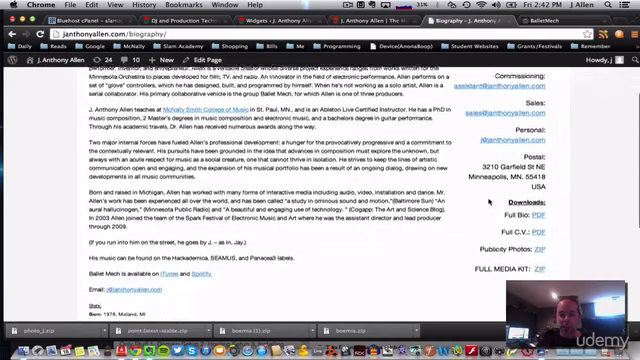
scroll(down, 3)
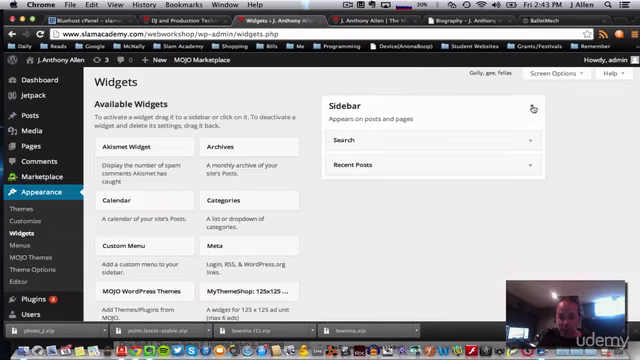
Step: Expand the Search widget's settings in the Sidebar, then collapse them again
click(538, 106)
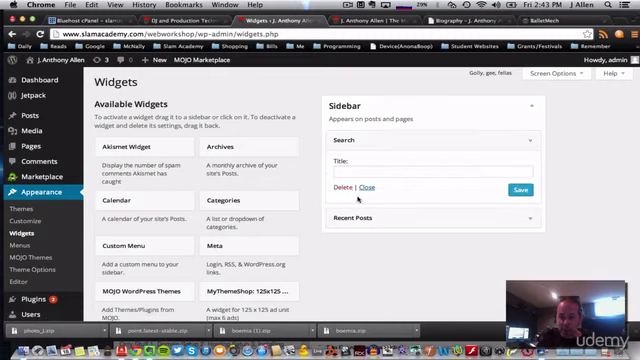
click(363, 188)
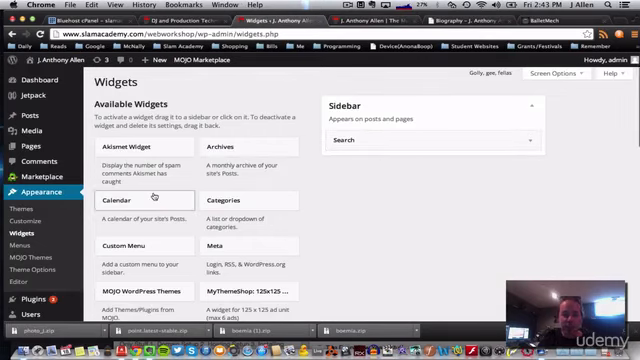
Step: Add a Calendar widget to the Sidebar and start typing its title
scroll(down, 3)
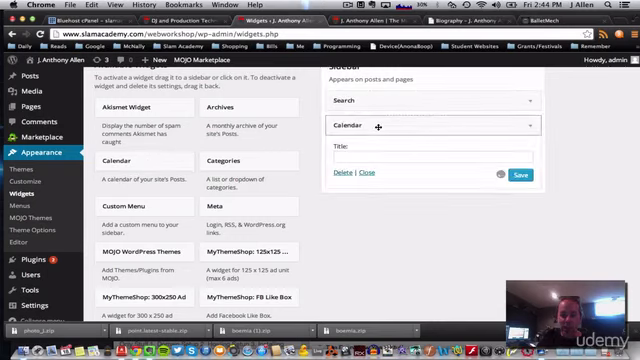
click(436, 156)
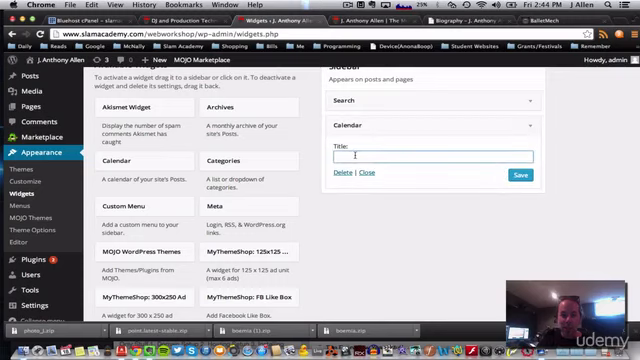
text(Ca)
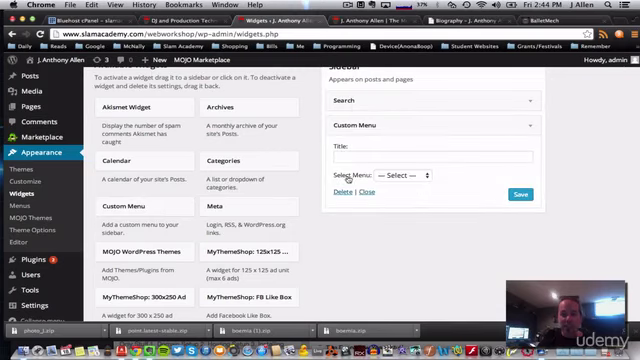
Step: View the Custom Menu widget's menu choices: Footer Menu and Main Menu
click(402, 175)
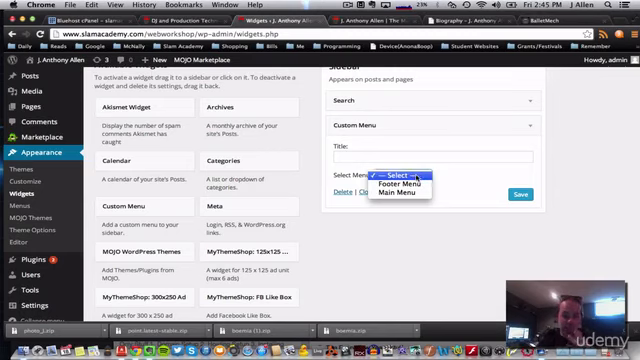
mouse_move(402, 183)
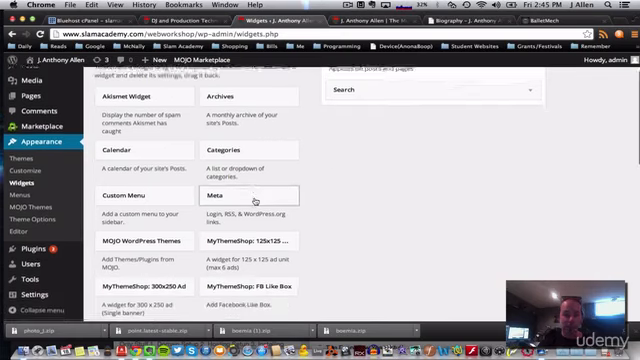
Step: Scroll Available Widgets down to the Text widget and place it under Search
scroll(down, 3)
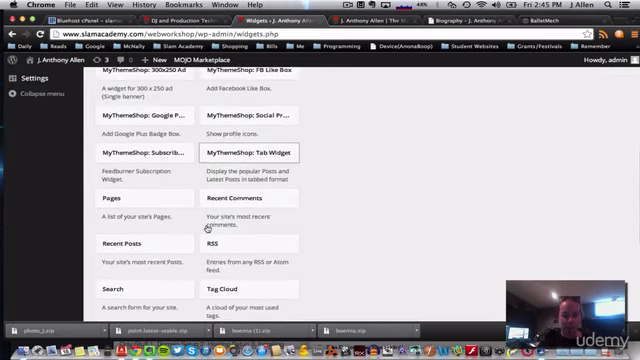
scroll(down, 3)
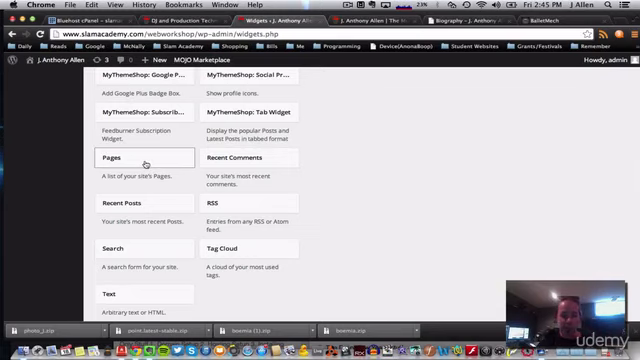
scroll(down, 3)
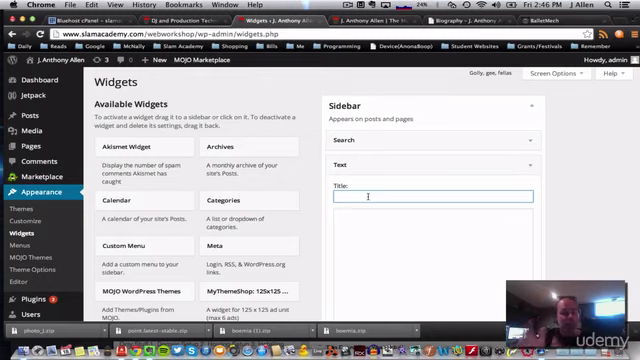
text(C)
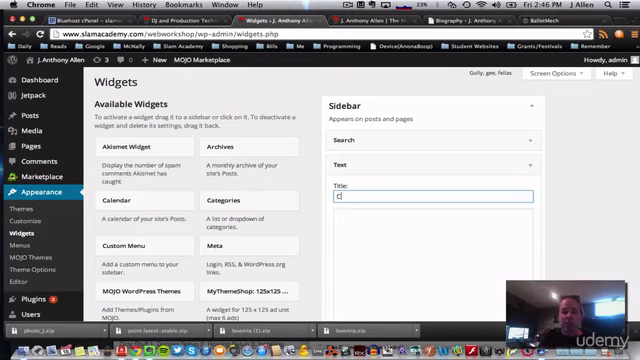
text(ontact)
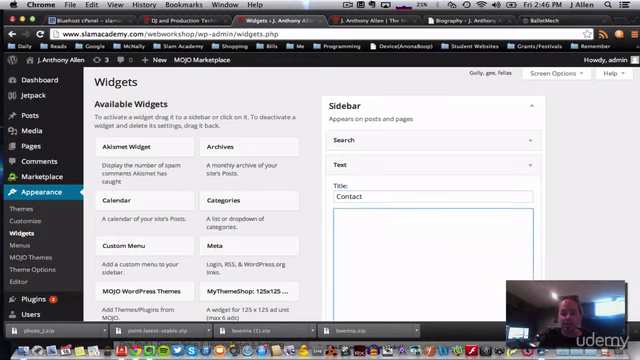
text(J. Antho)
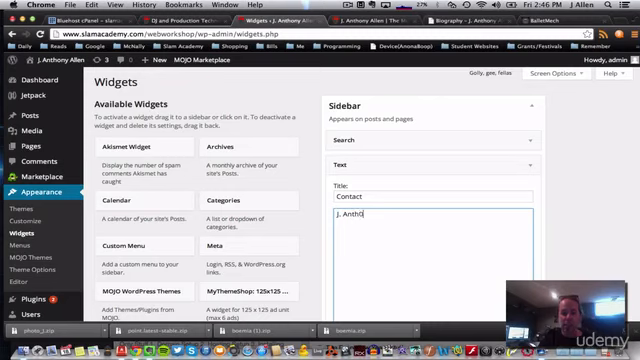
text(ny Allen)
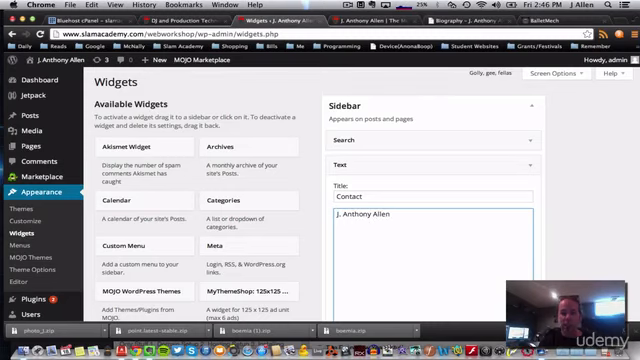
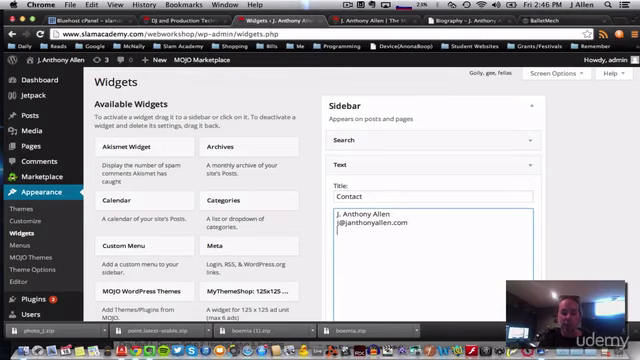
text(Minneapolis, MN.)
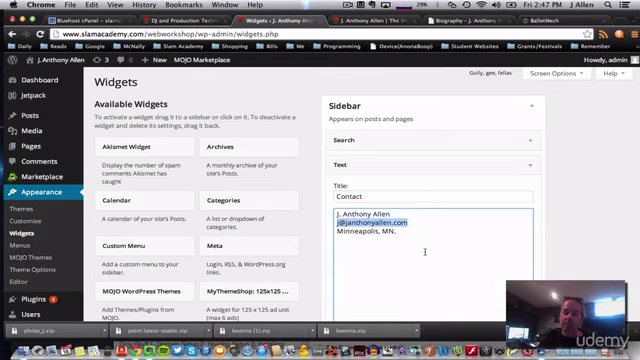
scroll(down, 3)
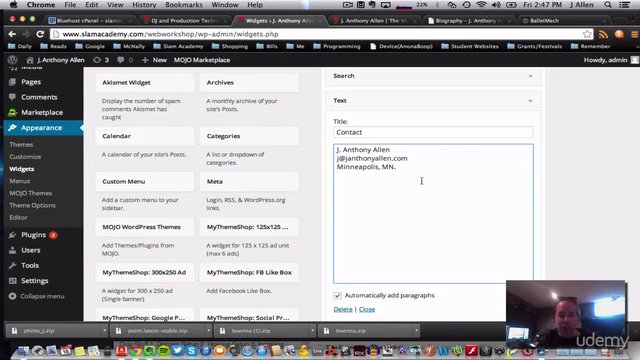
scroll(down, 3)
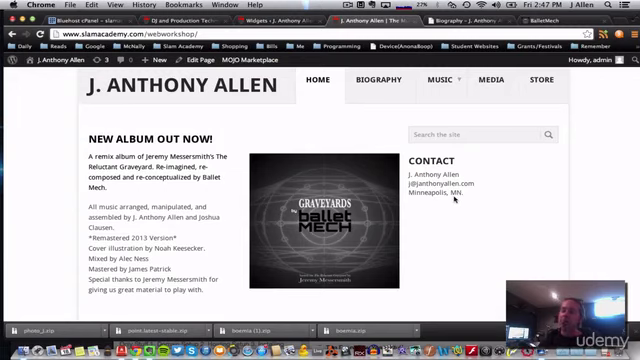
Step: Scroll the live homepage to check the sidebar's CONTACT section
scroll(down, 3)
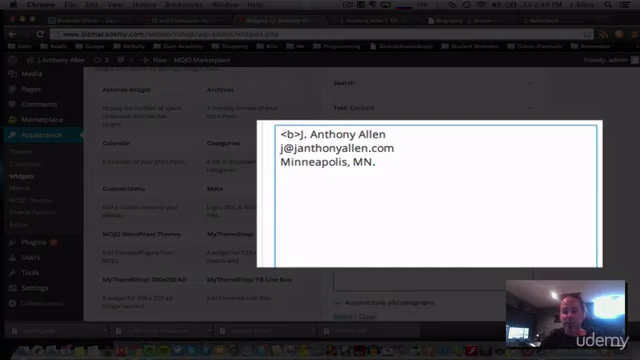
Step: Wrap the Contact widget's name line in <b> and </b> tags
text(<>)
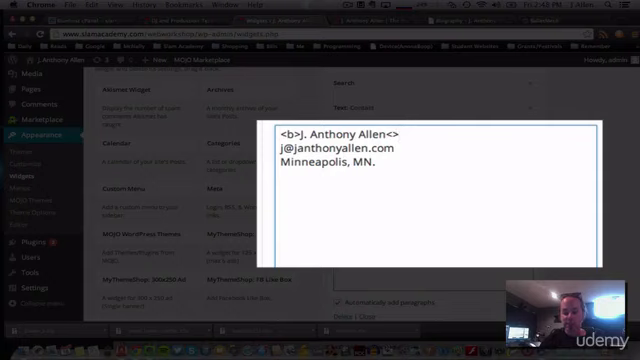
text(<b>)
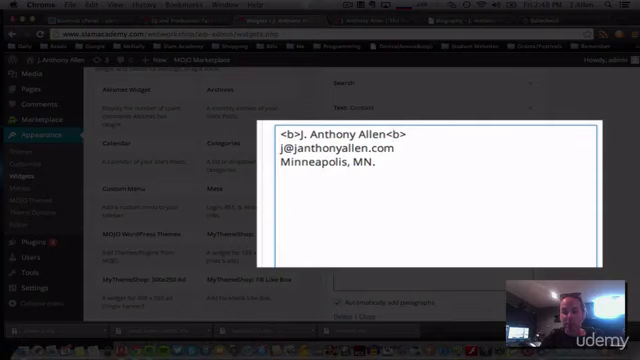
text(/)
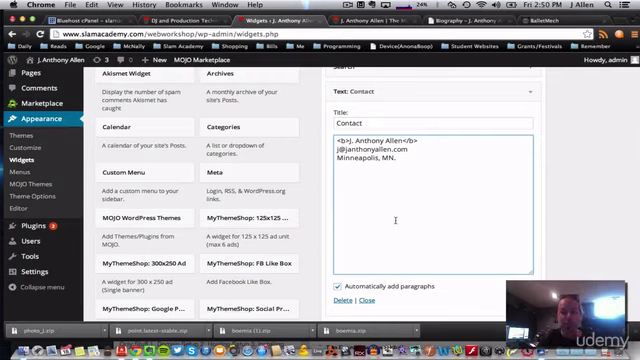
Step: Scroll to the second Text widget and title it 'Upcoming Shows'
scroll(down, 3)
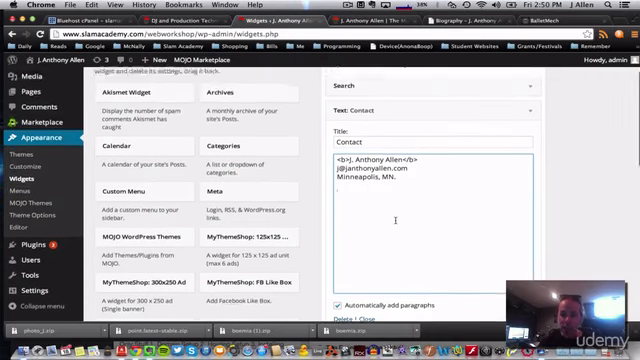
scroll(down, 3)
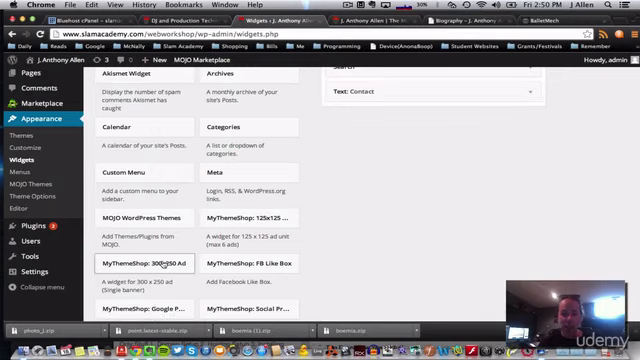
scroll(down, 3)
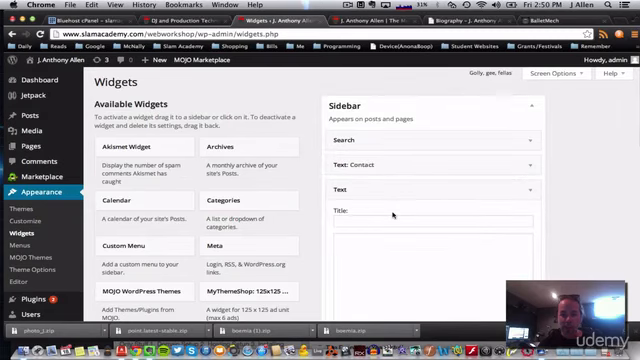
scroll(down, 3)
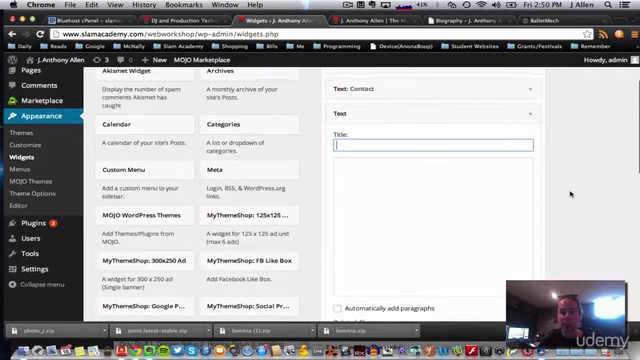
text(Upcoming S)
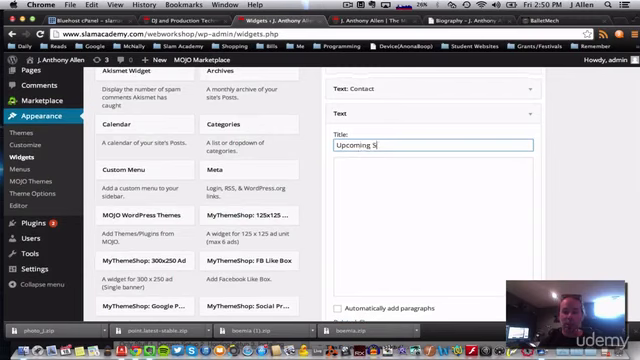
text(hows)
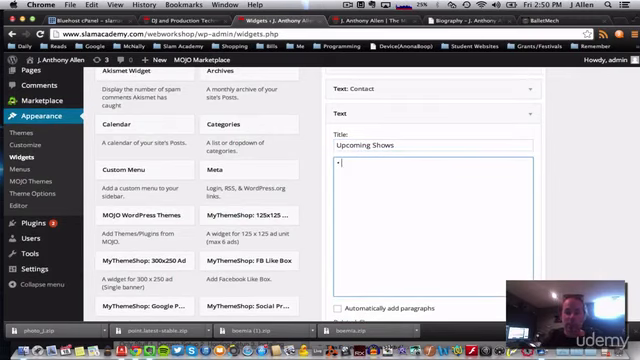
Step: List 'Next Tuesday @ Target Center' and 'Next Thursday @ the Grammys' as shows
text(Next tuesday)
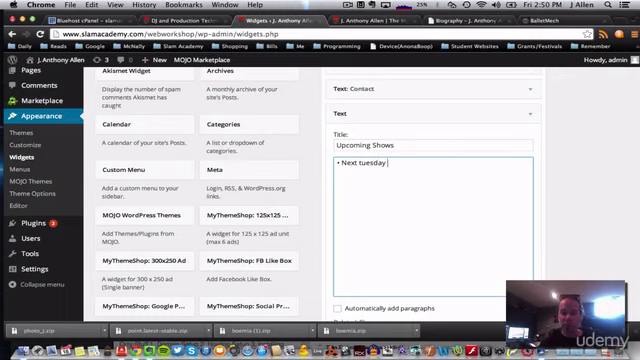
text(@)
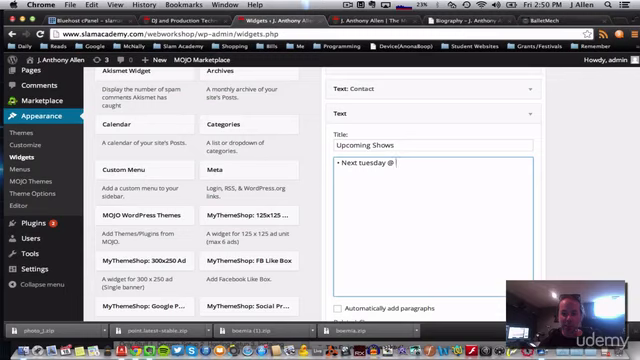
text(T)
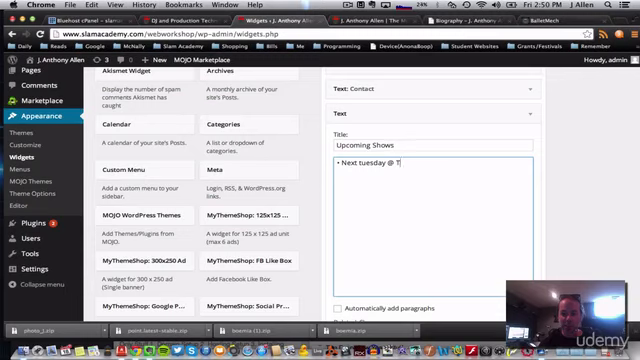
text(arget Center)
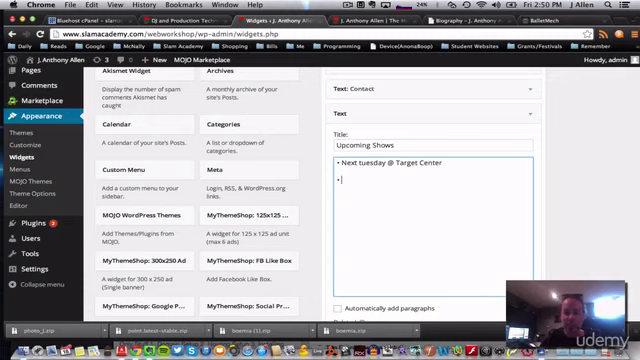
text(Next Thursday)
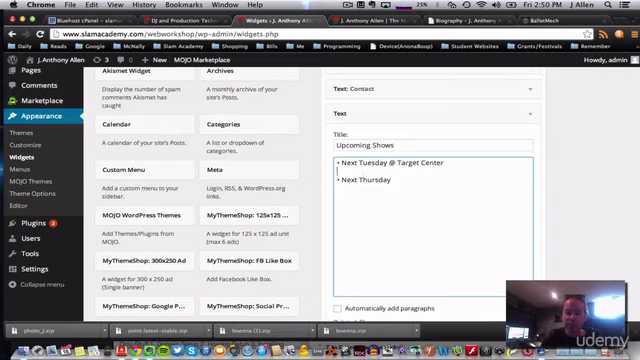
text(@)
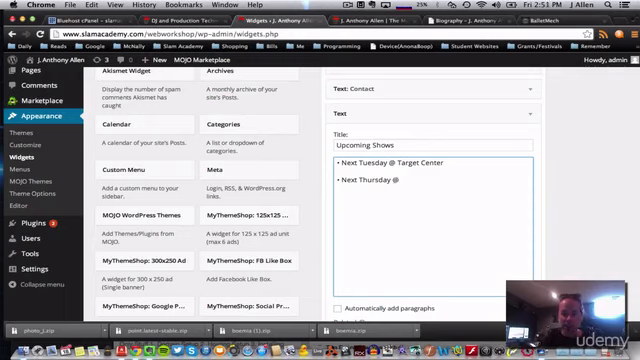
text(the Grammy's)
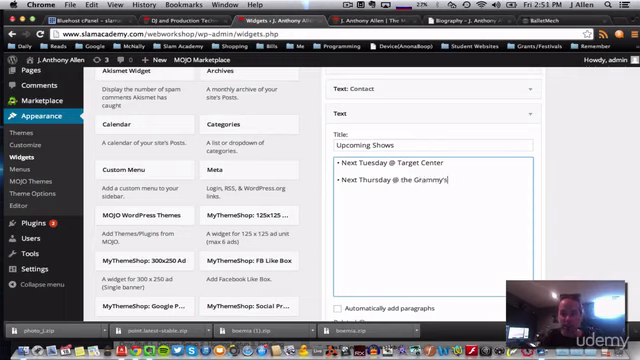
key(Backspace)
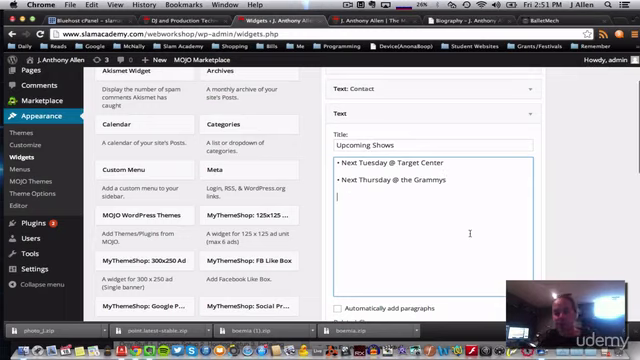
scroll(down, 3)
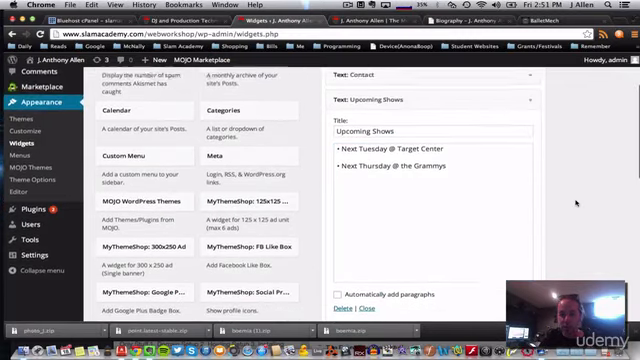
Step: Scroll to a new Text widget and title it 'Current Projects'
scroll(down, 3)
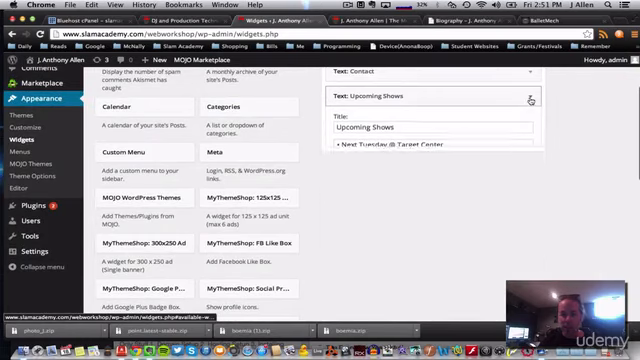
scroll(down, 3)
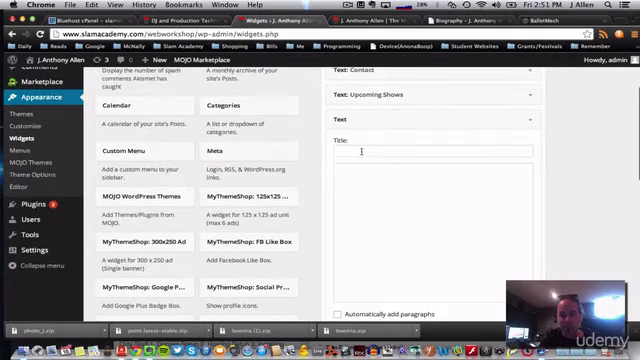
text(C)
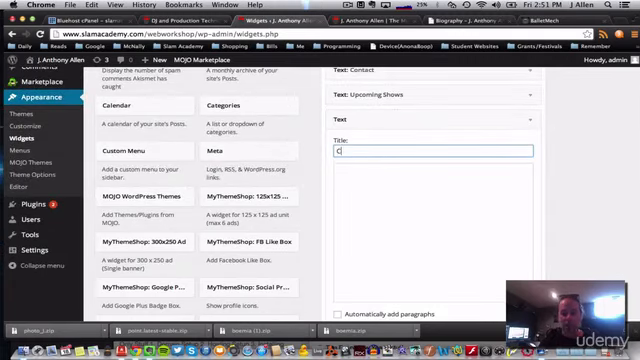
text(urrent Projects)
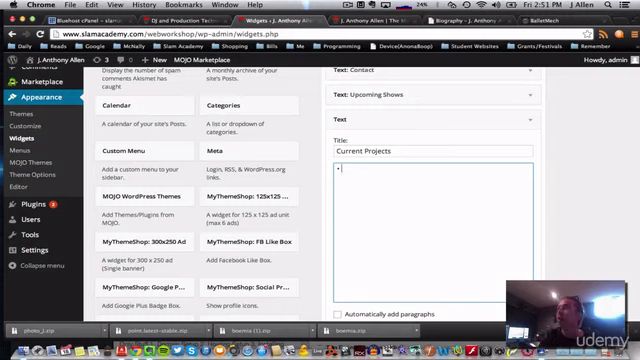
Step: List a solo mandolin album and a collaborative puppy-themed sound art installation
text(New album of)
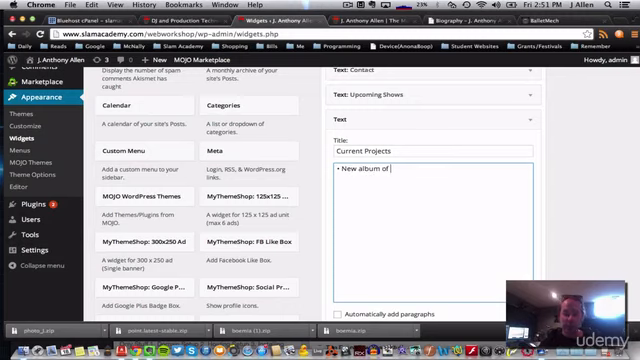
text(solo mando)
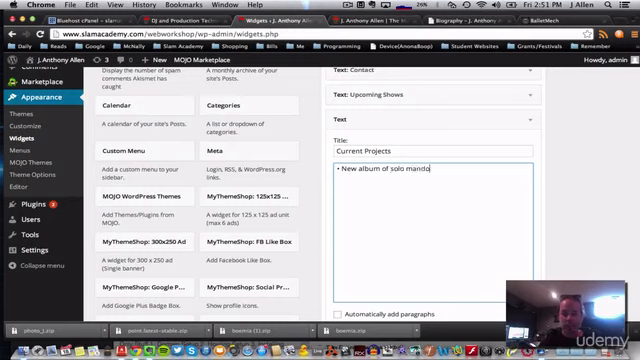
text(in material)
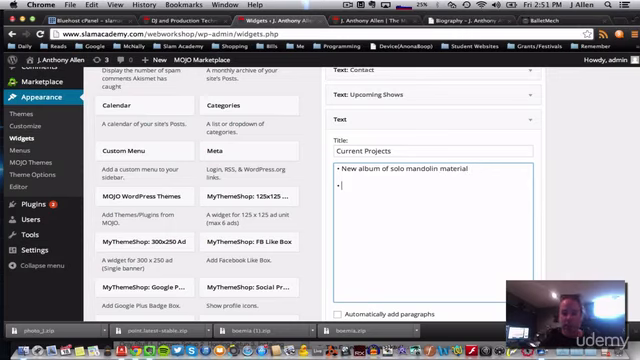
text(Coll)
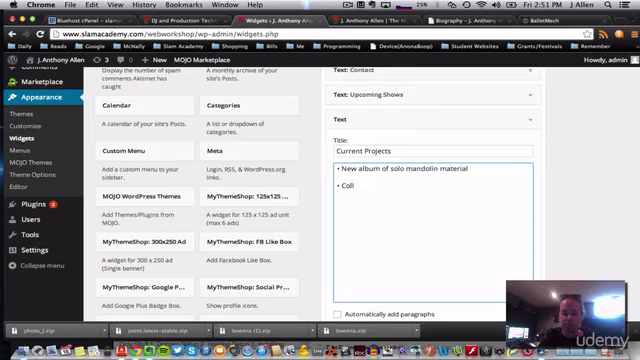
text(abor)
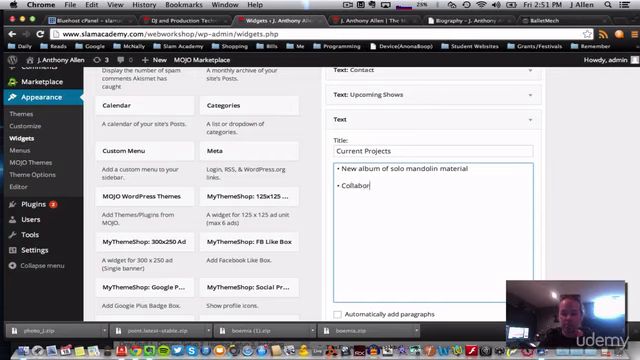
text(ative)
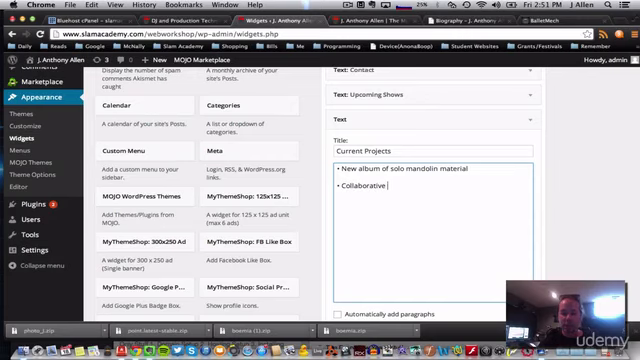
text(sound art installation on)
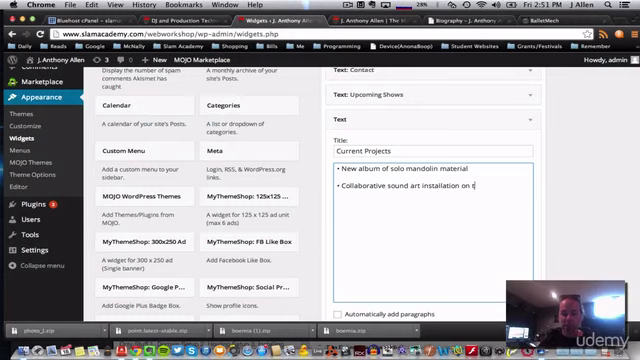
text(the theme of puppies.)
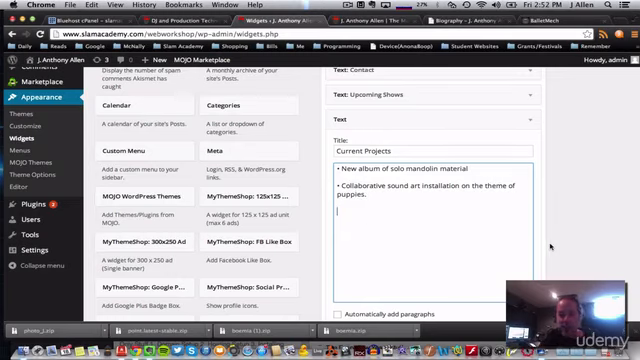
Step: Save the Current Projects text widget and reload the live homepage
scroll(down, 3)
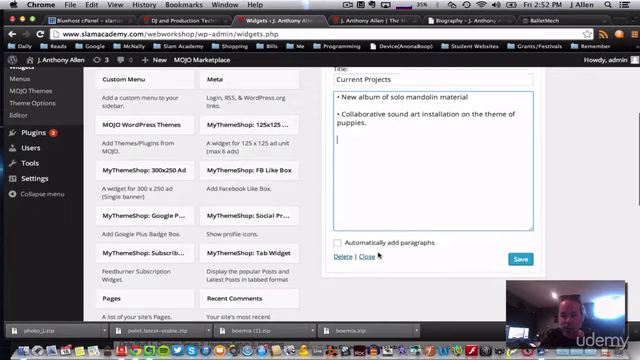
click(335, 241)
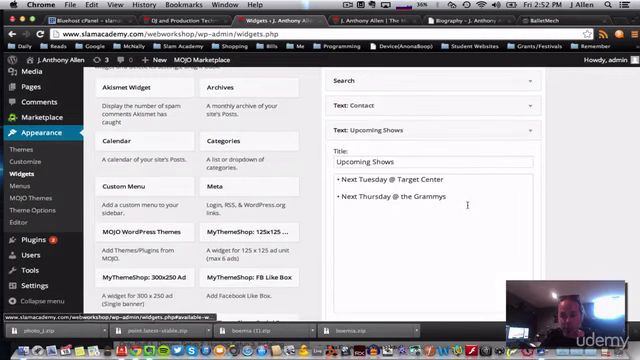
scroll(down, 3)
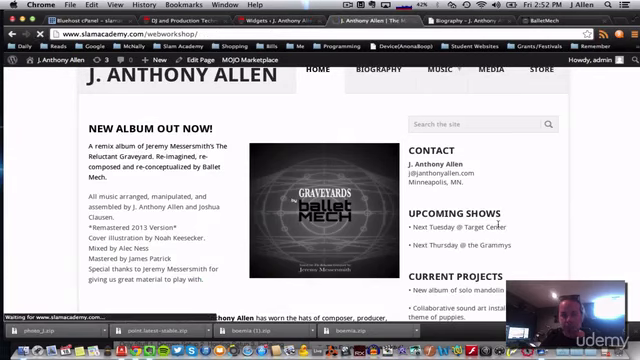
Step: Check the live sidebar's Contact, Upcoming Shows and Current Projects sections, then open Biography
scroll(down, 3)
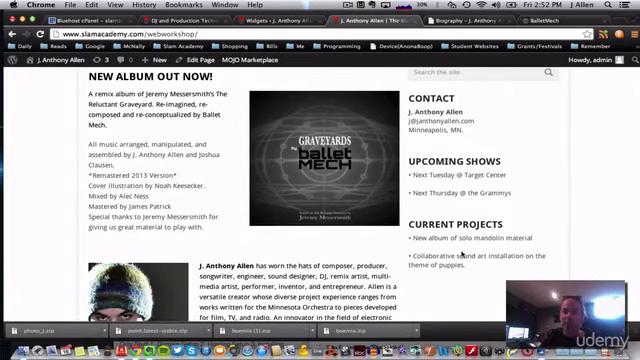
scroll(down, 3)
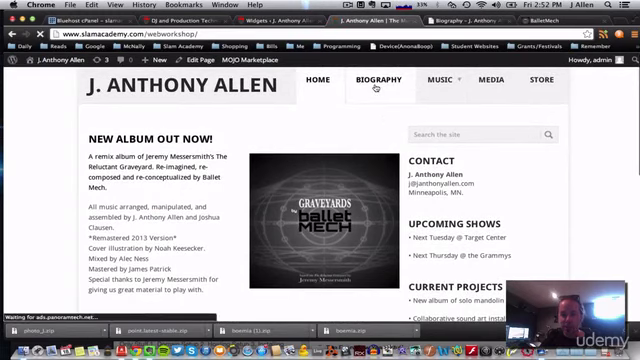
click(371, 81)
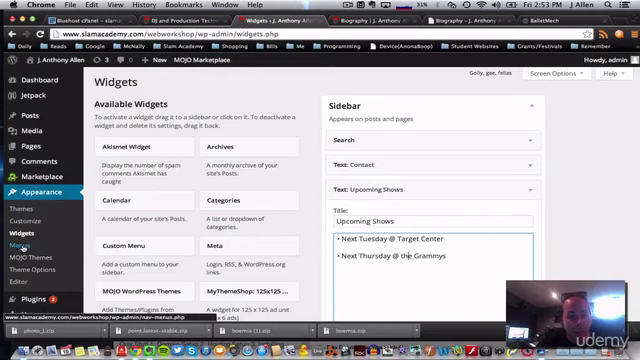
Step: Create a new empty menu named 'Social Menu' from Appearance > Menus
click(20, 224)
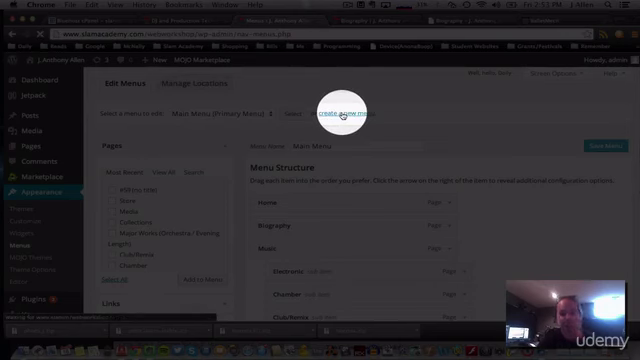
click(346, 112)
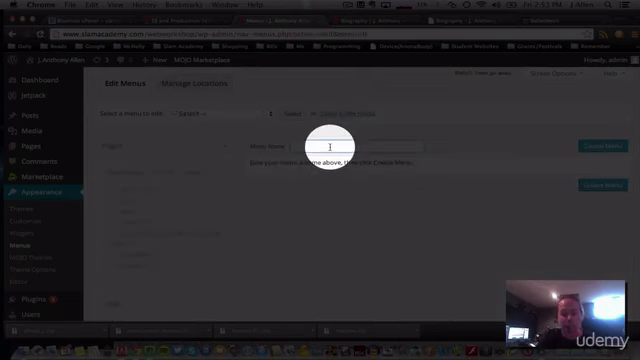
text(Social Menu)
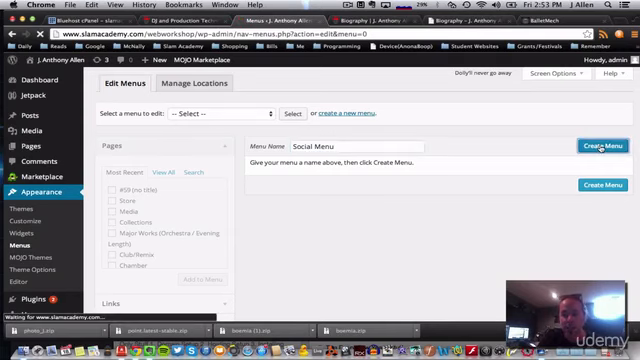
click(595, 146)
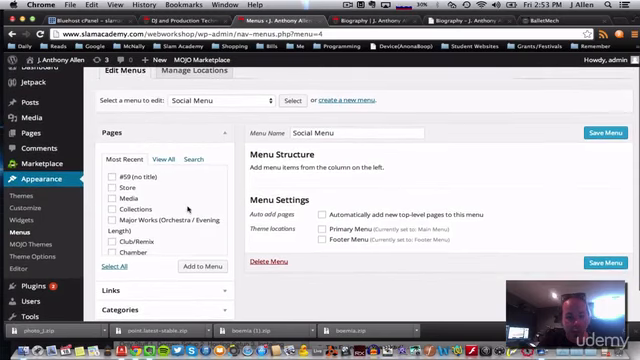
Step: Add Facebook (facebook.com/janthonya) and Twitter custom links to the Social Menu
scroll(down, 3)
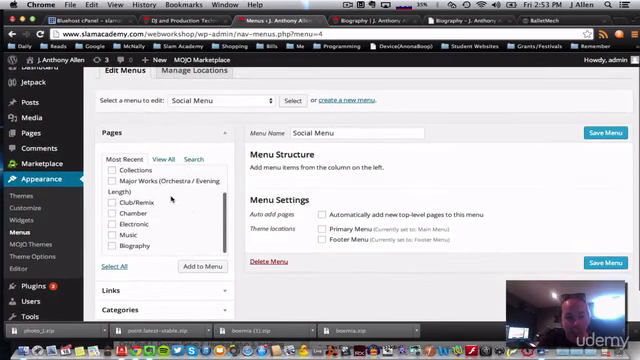
scroll(down, 3)
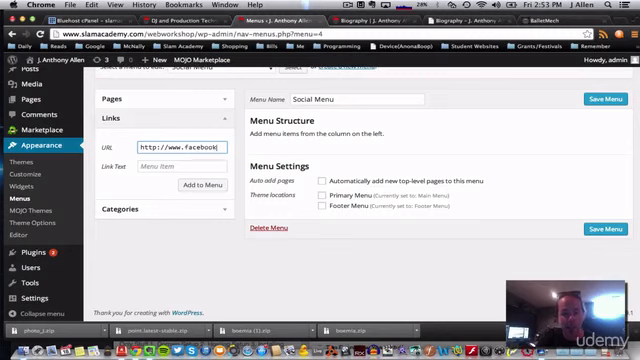
text(cebook.com/janthonya)
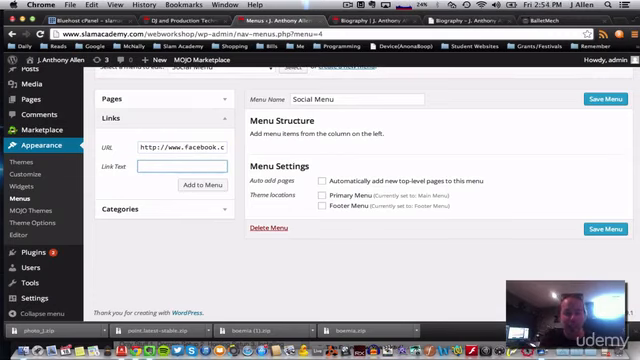
text(Facebook)
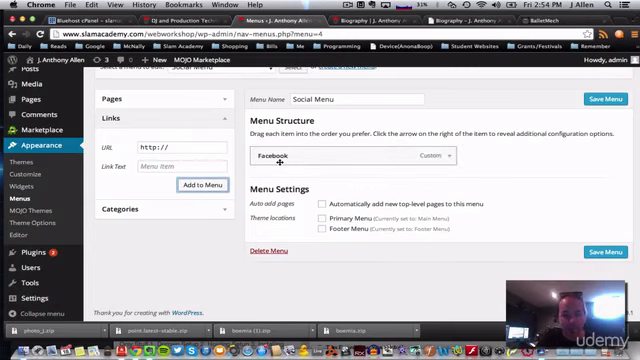
text(twitter.com/ja)
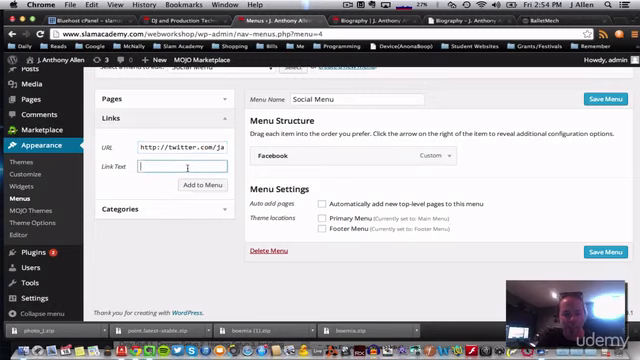
text(Twitte)
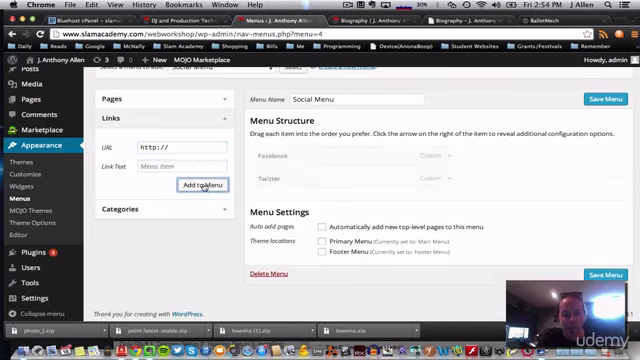
Step: Add a Band Camp custom link to the Social Menu
text(www)
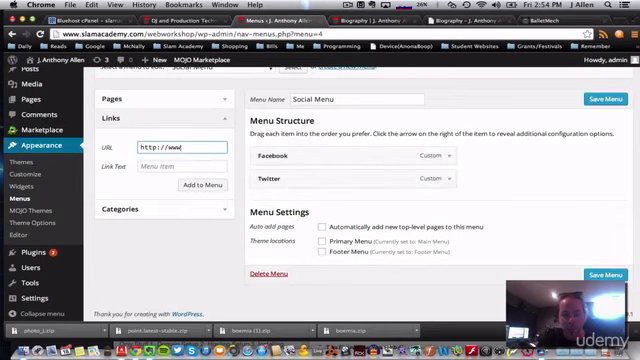
text(.)
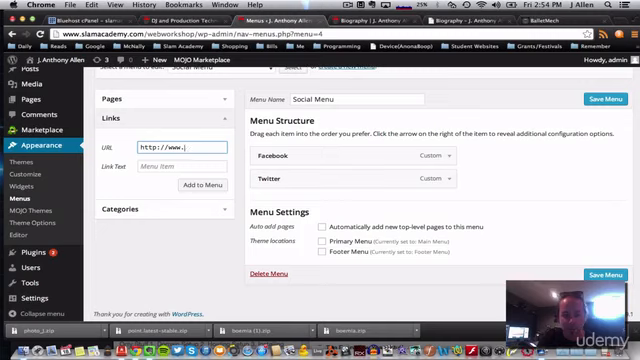
text(balletmech.bandcamp.co)
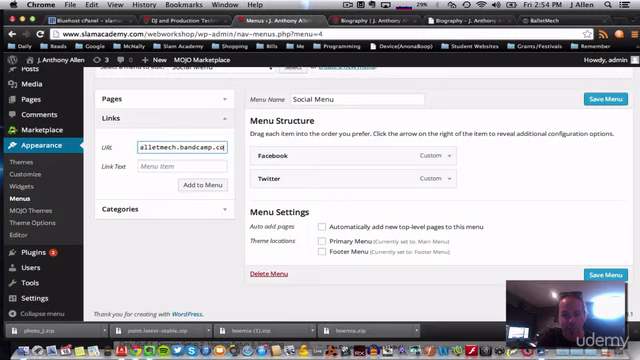
text(Balle)
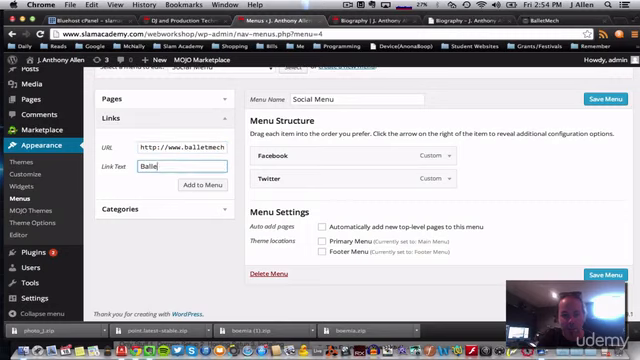
text(Ban)
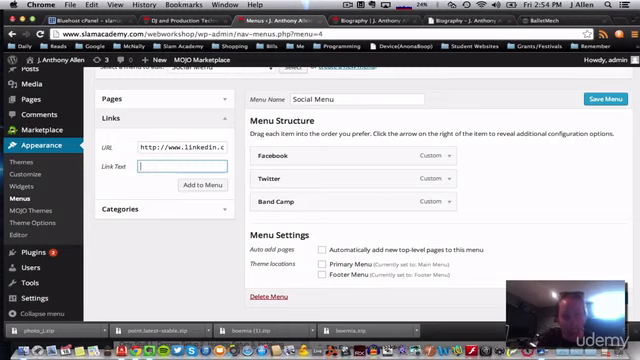
Step: Add Linked In and SoundCloud custom links to the Social Menu
text(Linked In)
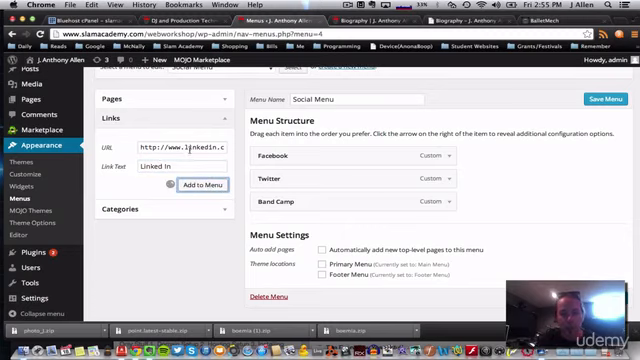
click(190, 185)
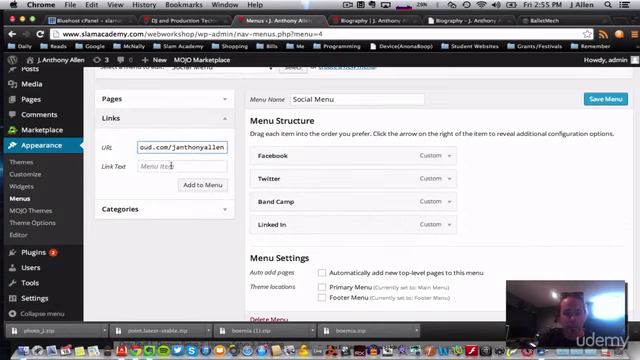
text(Sound C)
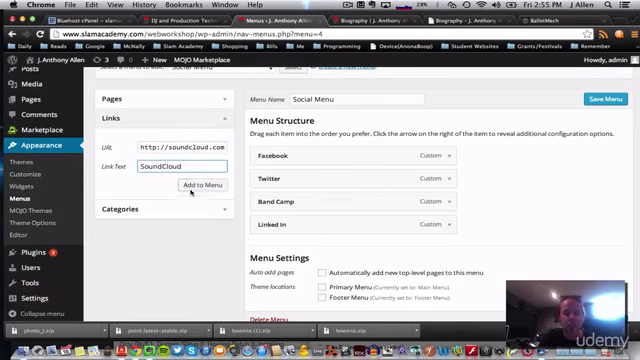
click(204, 185)
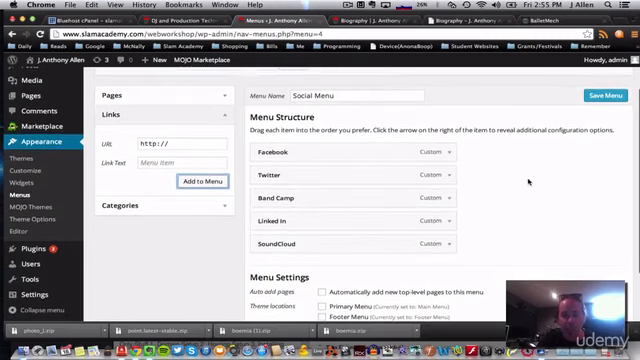
Step: Drag a Custom Menu widget into the Sidebar below Current Projects and begin titling it
scroll(down, 3)
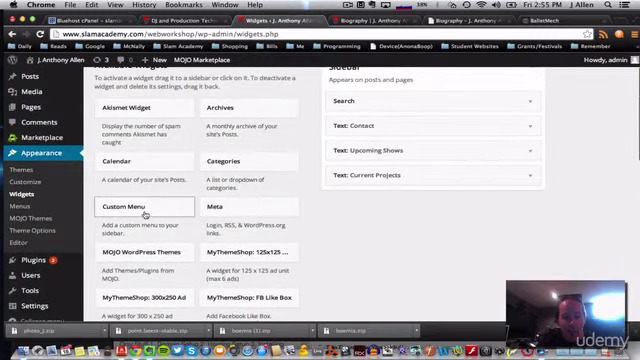
drag(148, 206, 306, 190)
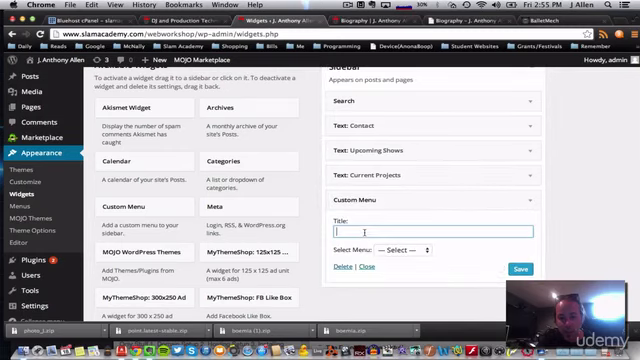
text(Soc)
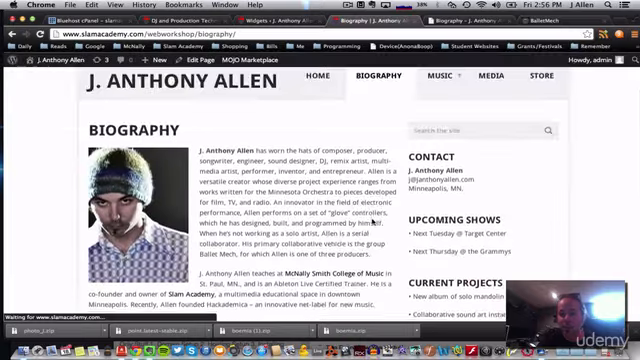
Step: Scroll the live Biography page to inspect the Social Media sidebar list
scroll(down, 3)
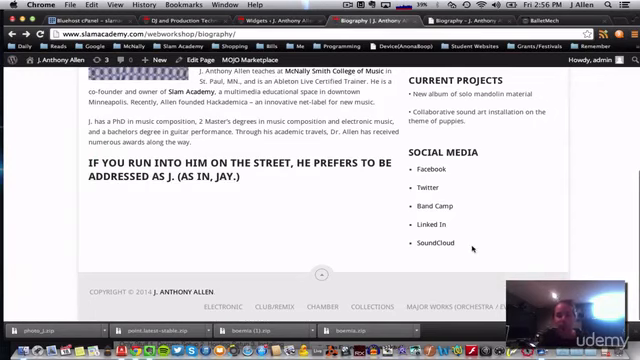
scroll(up, 3)
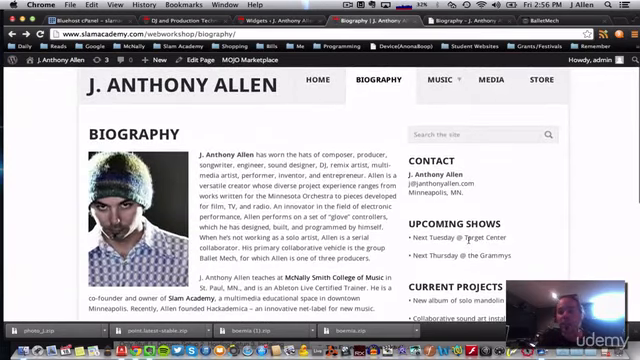
scroll(down, 3)
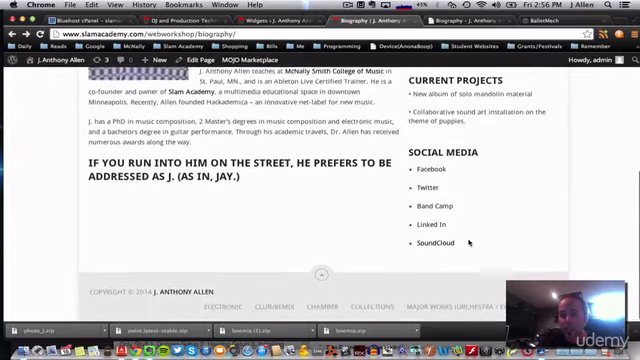
scroll(up, 3)
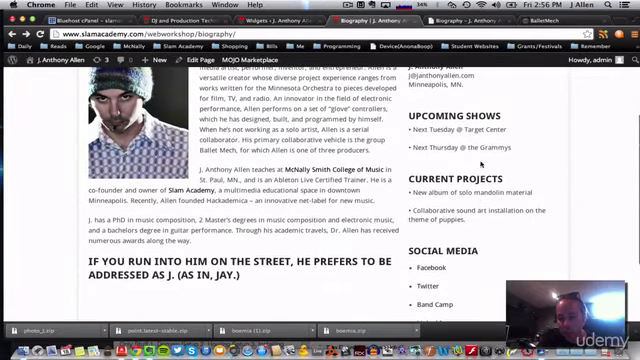
scroll(down, 3)
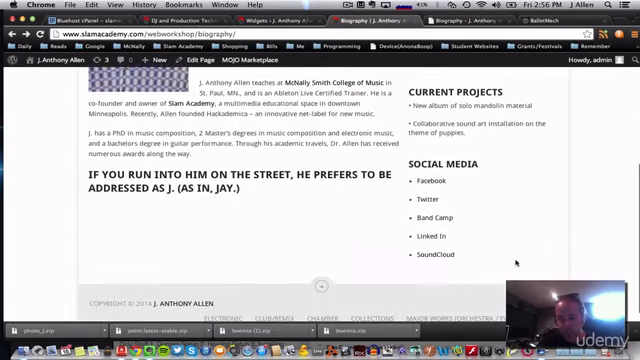